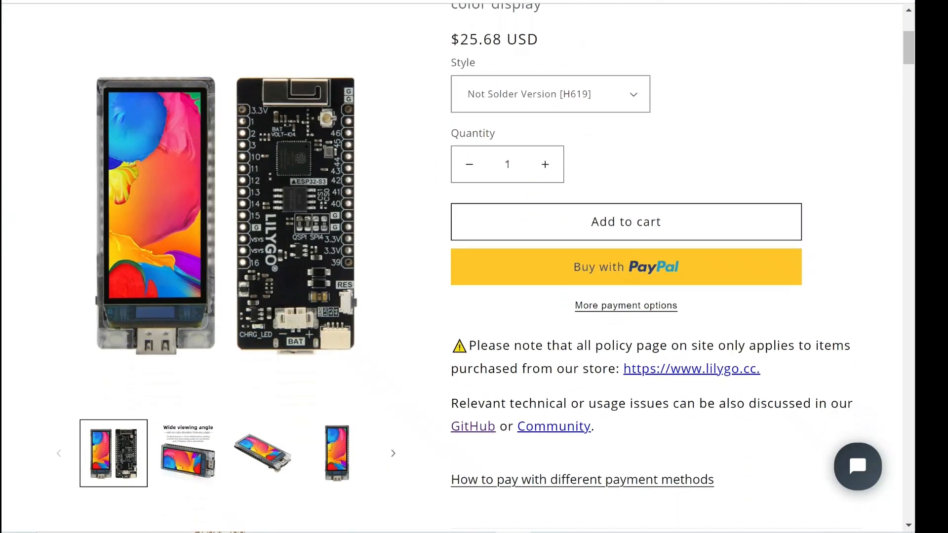
# Scroll through SimpleJSON.ino reviewing its setup, getData and loop code.
pyautogui.scroll(-3)
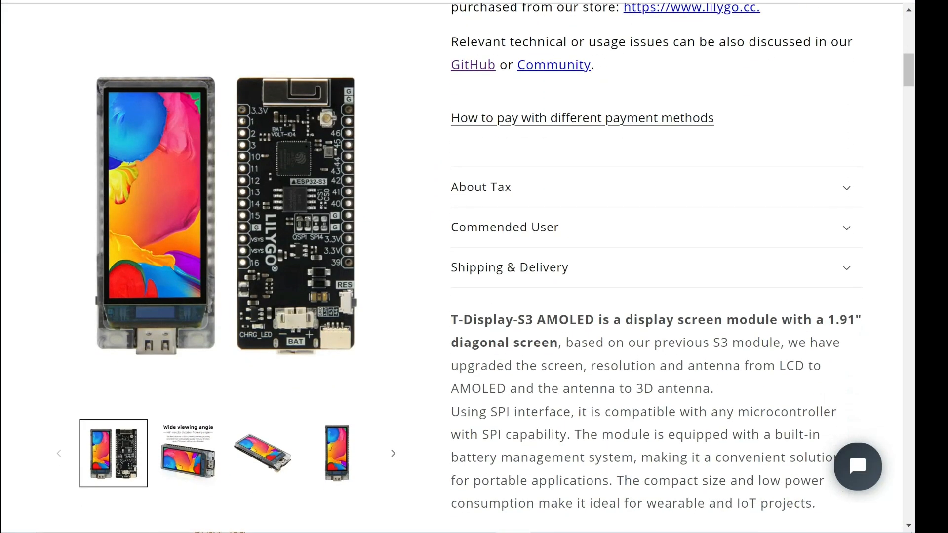
pyautogui.scroll(-3)
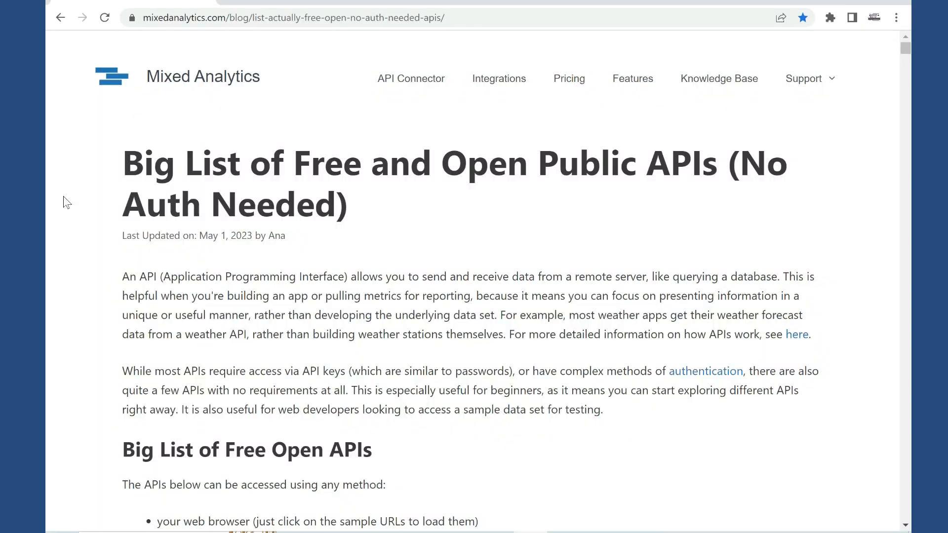
pyautogui.scroll(-3)
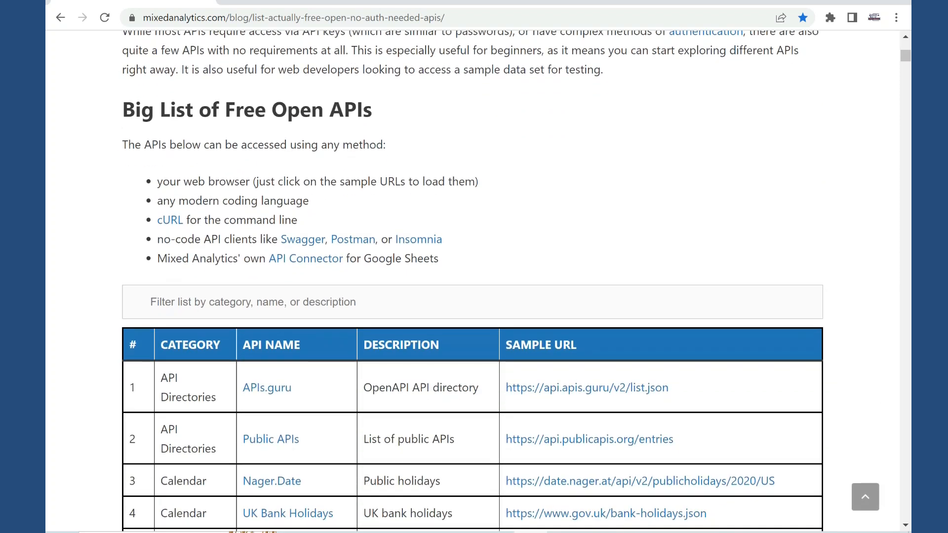
pyautogui.scroll(-3)
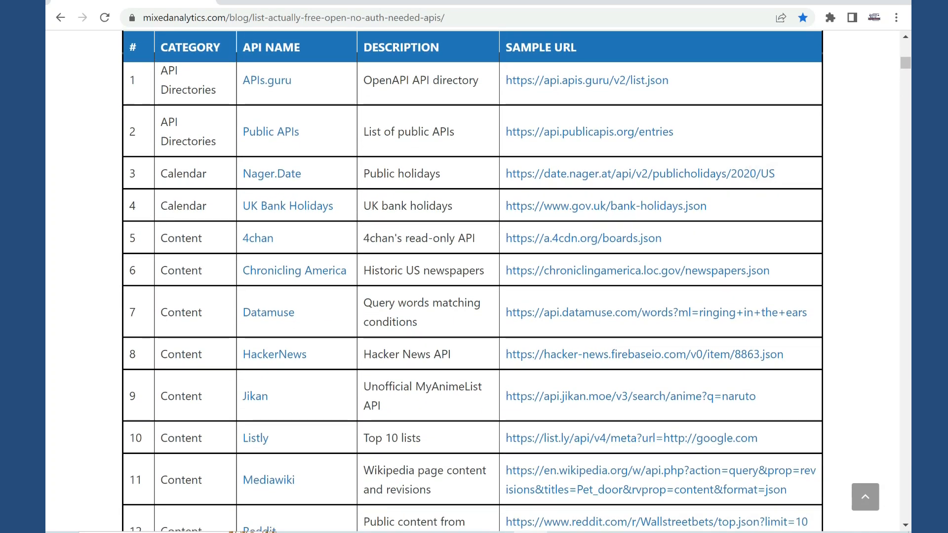
pyautogui.scroll(-3)
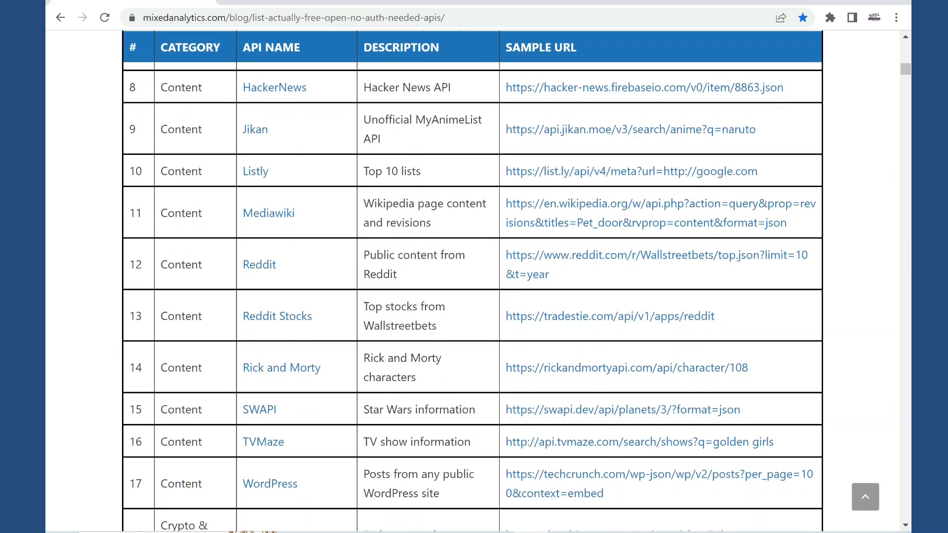
pyautogui.scroll(-3)
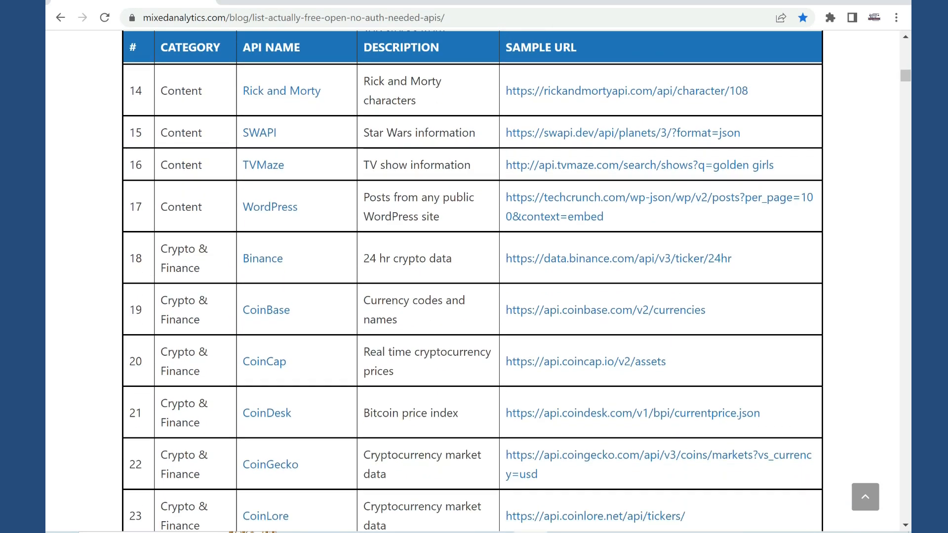
pyautogui.scroll(-3)
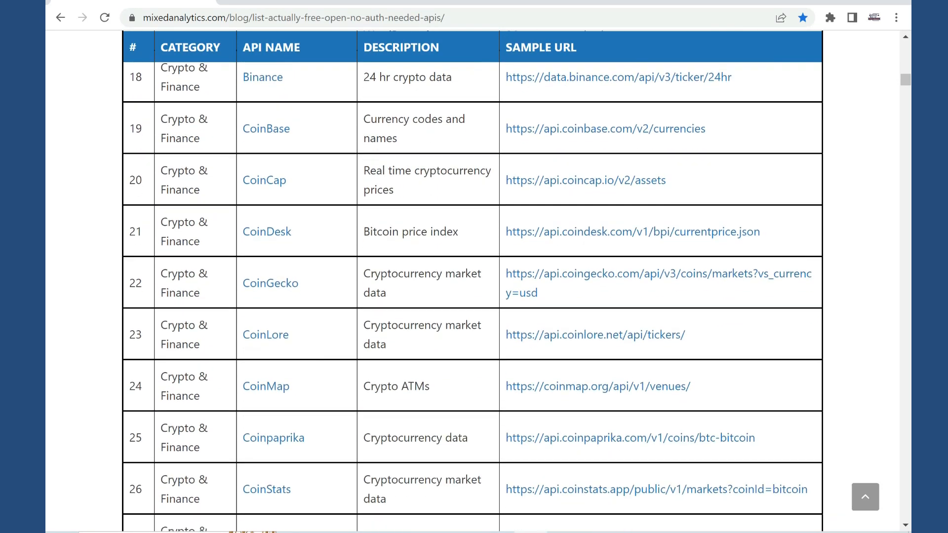
pyautogui.scroll(-3)
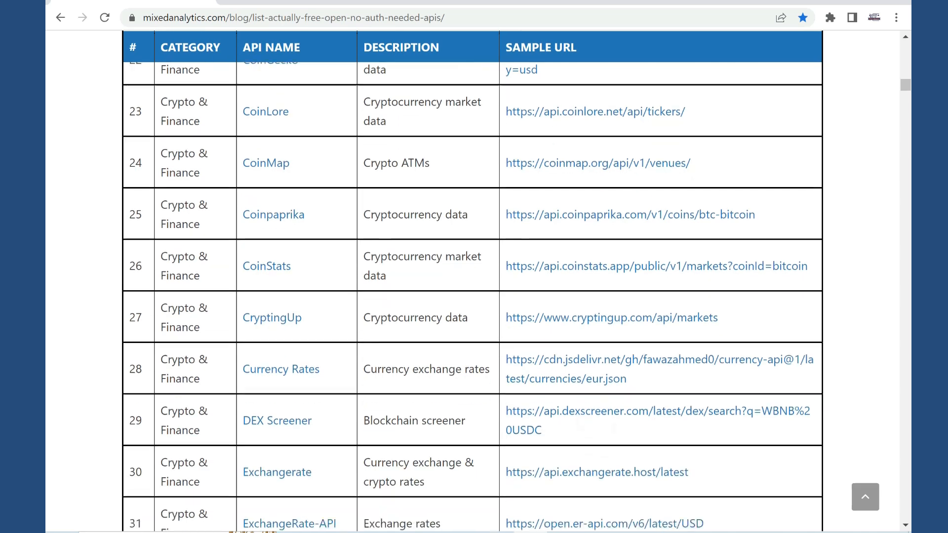
pyautogui.scroll(-3)
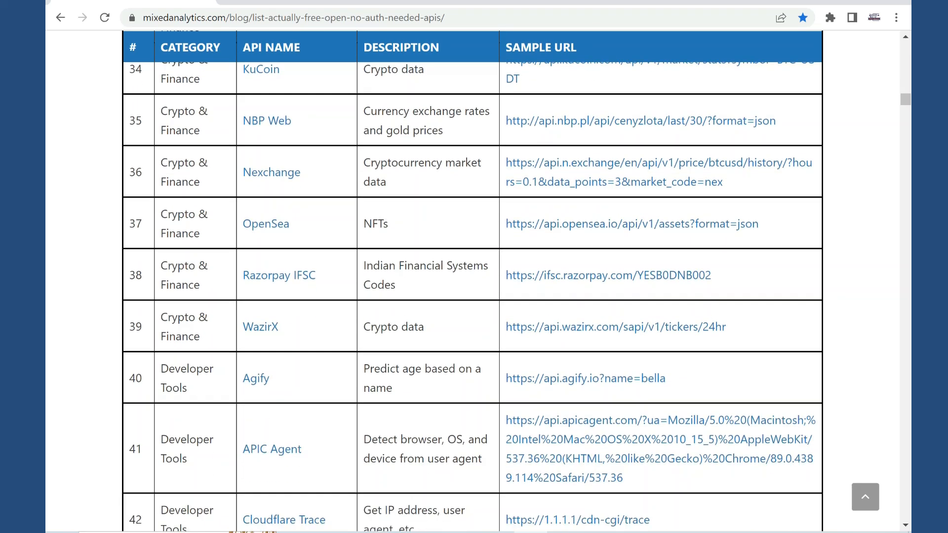
pyautogui.scroll(-3)
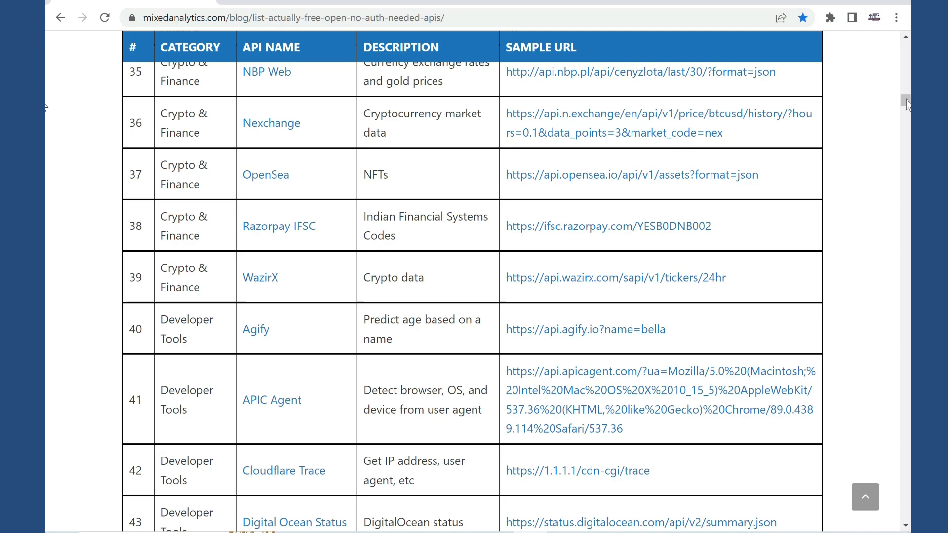
pyautogui.scroll(-3)
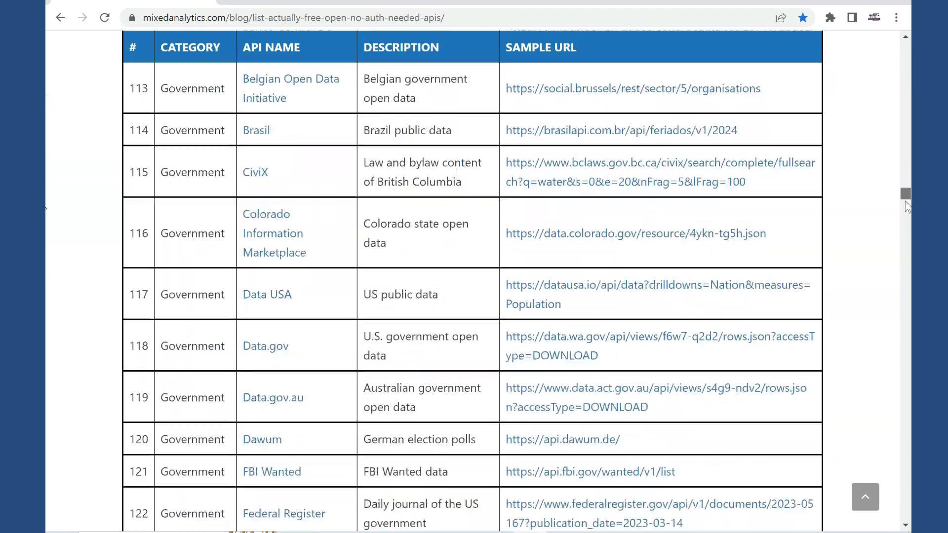
pyautogui.scroll(-3)
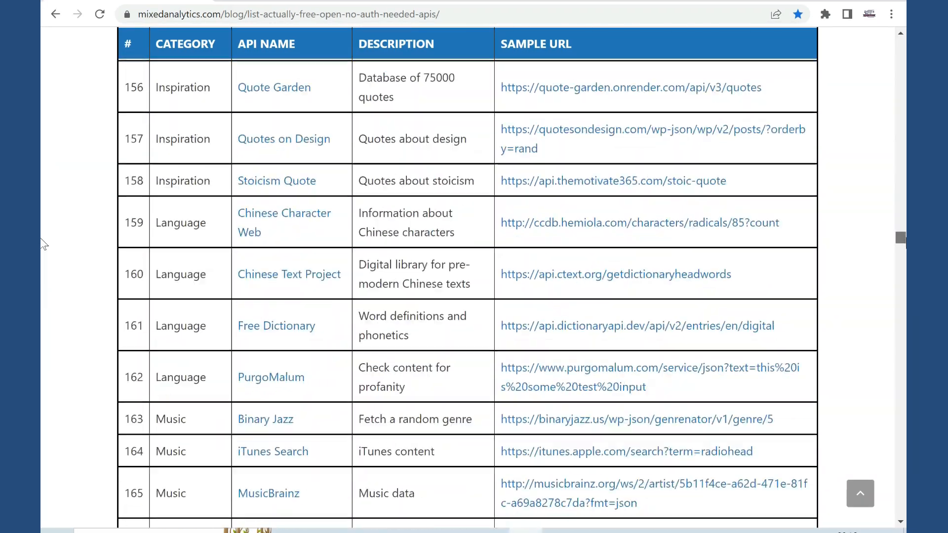
pyautogui.scroll(-3)
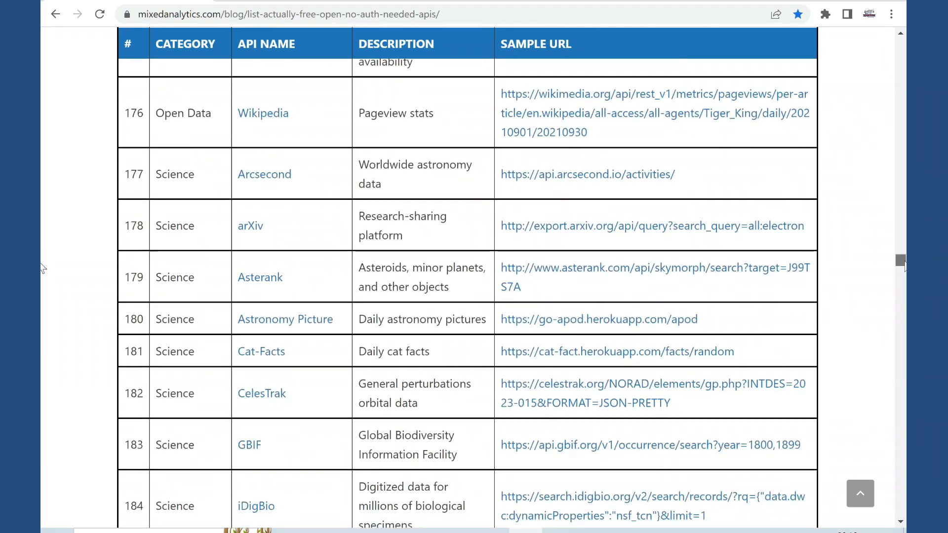
pyautogui.scroll(-3)
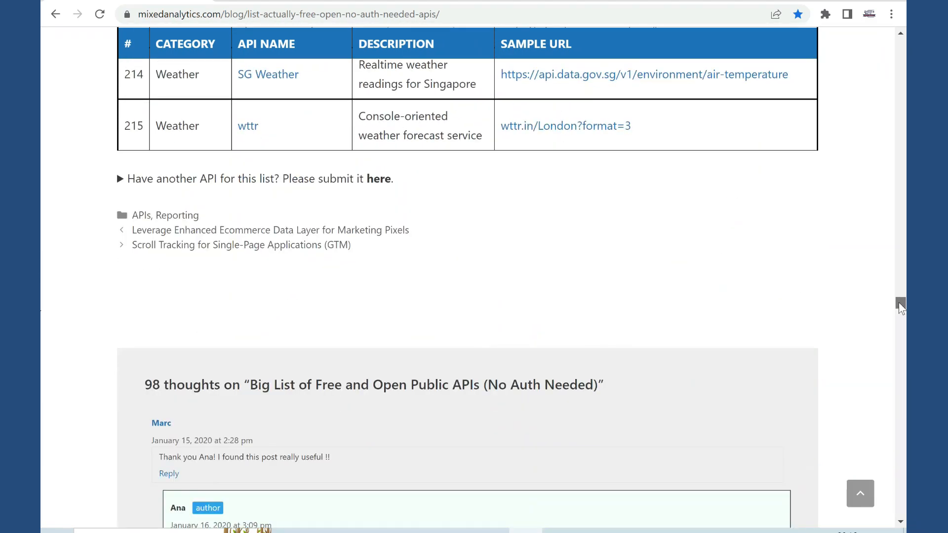
pyautogui.scroll(3)
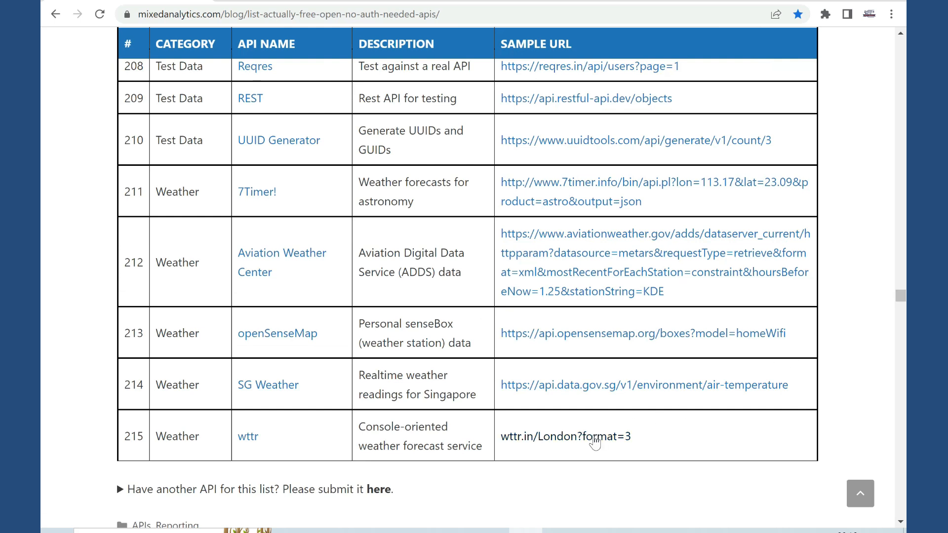
pyautogui.click(565, 436)
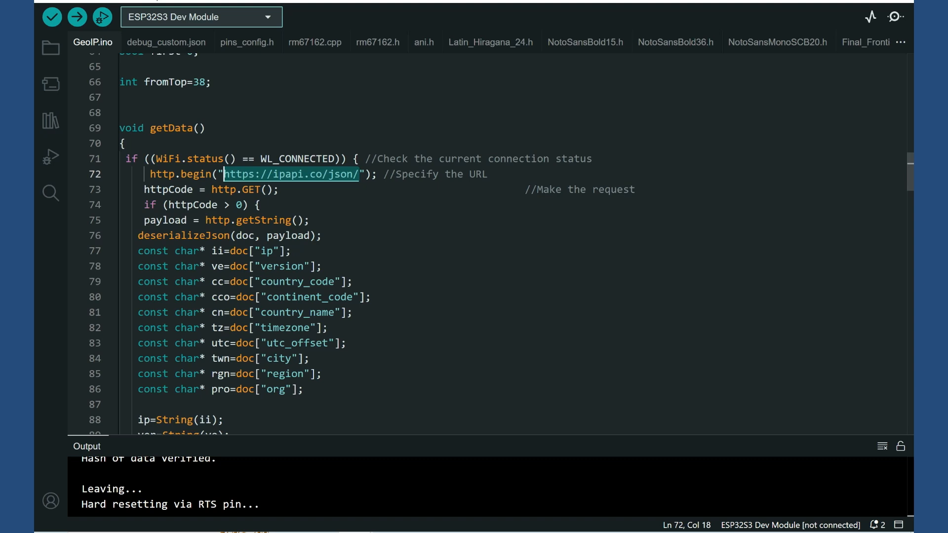
pyautogui.moveTo(290, 173)
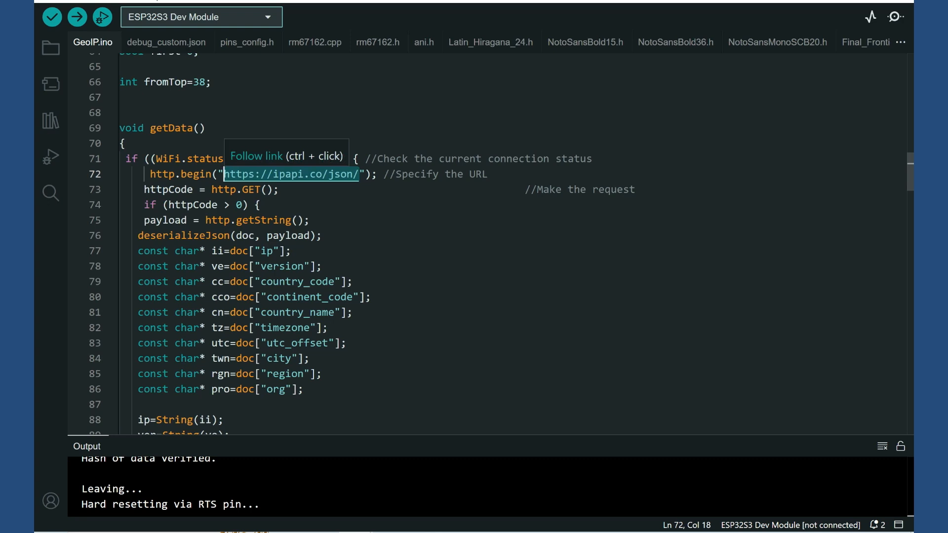
pyautogui.moveTo(341, 412)
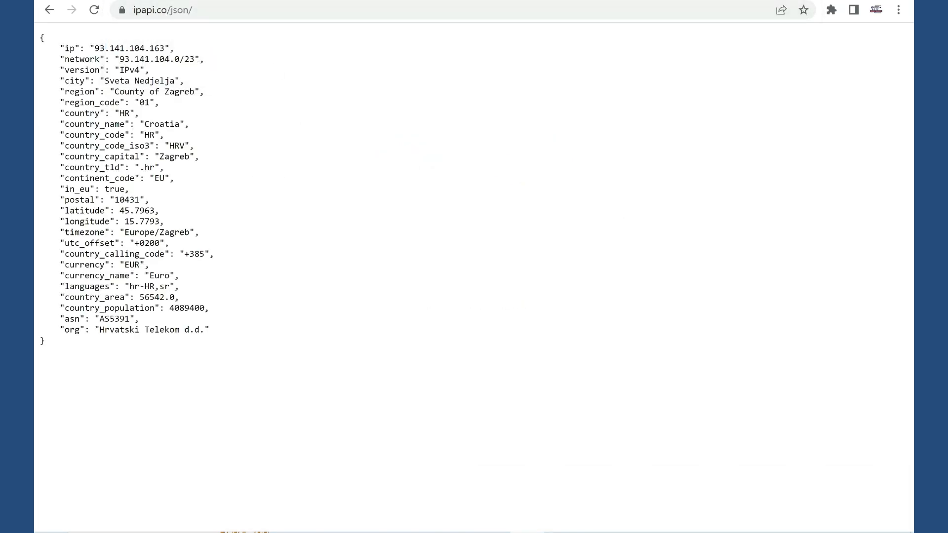
pyautogui.moveTo(219, 152)
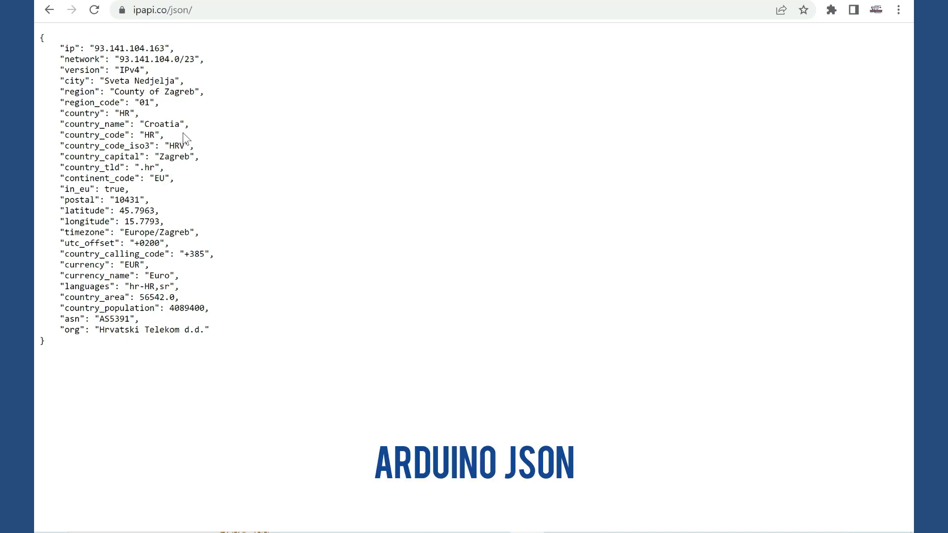
pyautogui.moveTo(177, 143)
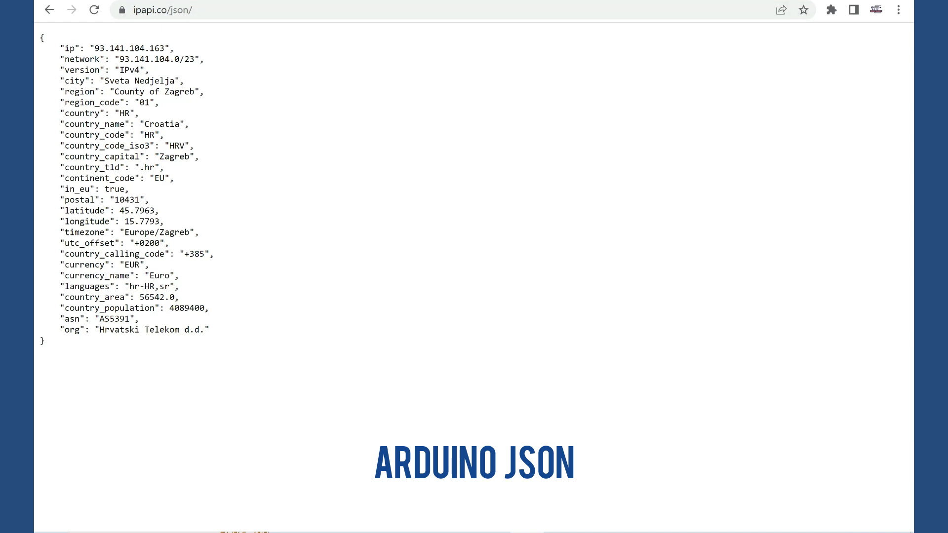
pyautogui.doubleClick(94, 135)
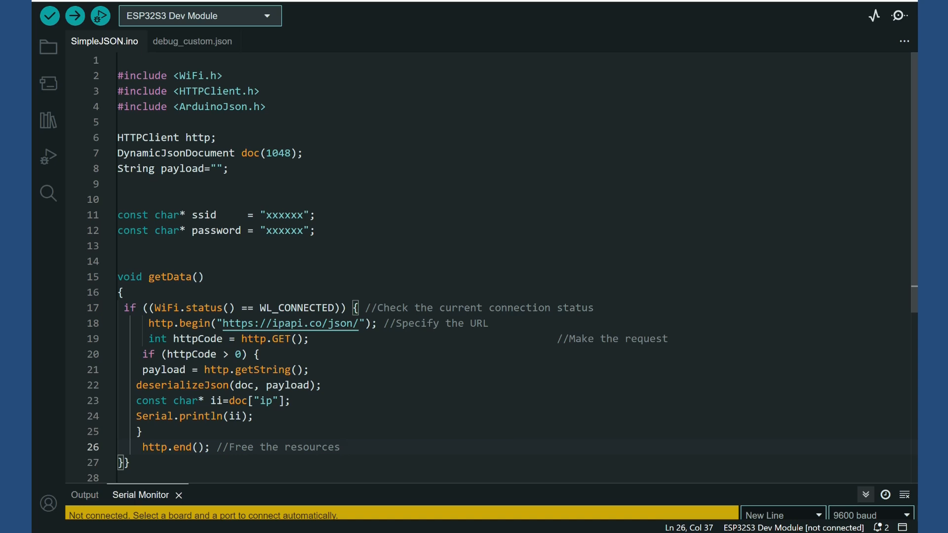
# Add a blank line before the String payload declaration after the HTTPClient and JSON document lines.
pyautogui.moveTo(117, 76); pyautogui.dragTo(265, 106)
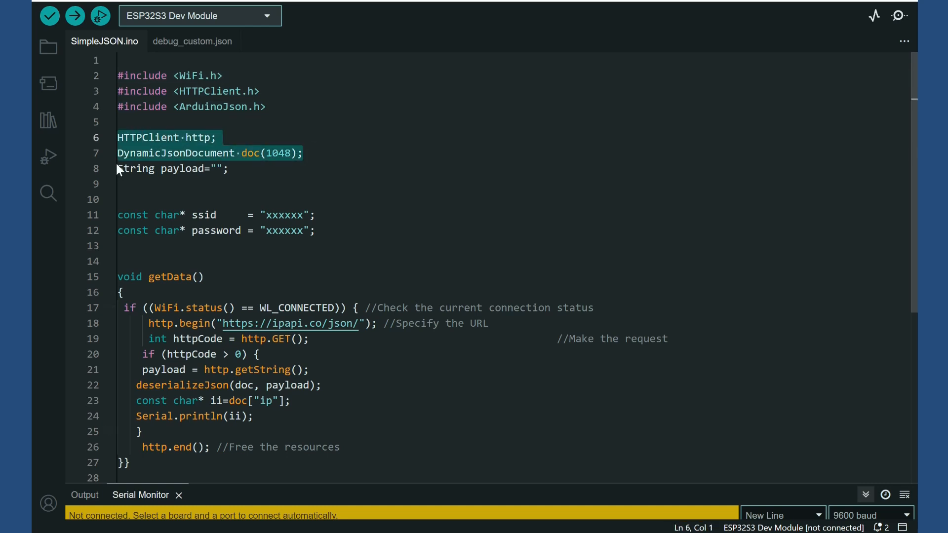
pyautogui.press('Enter')
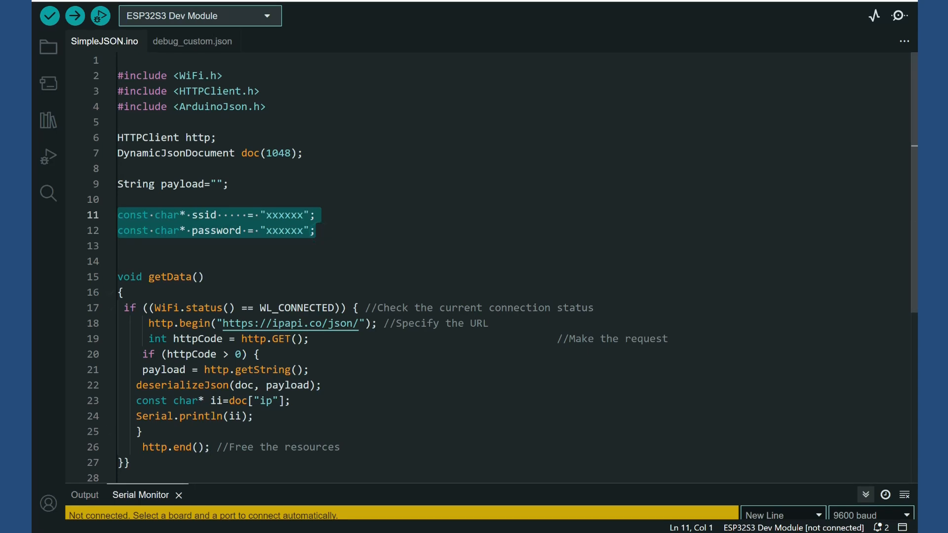
pyautogui.click(118, 215)
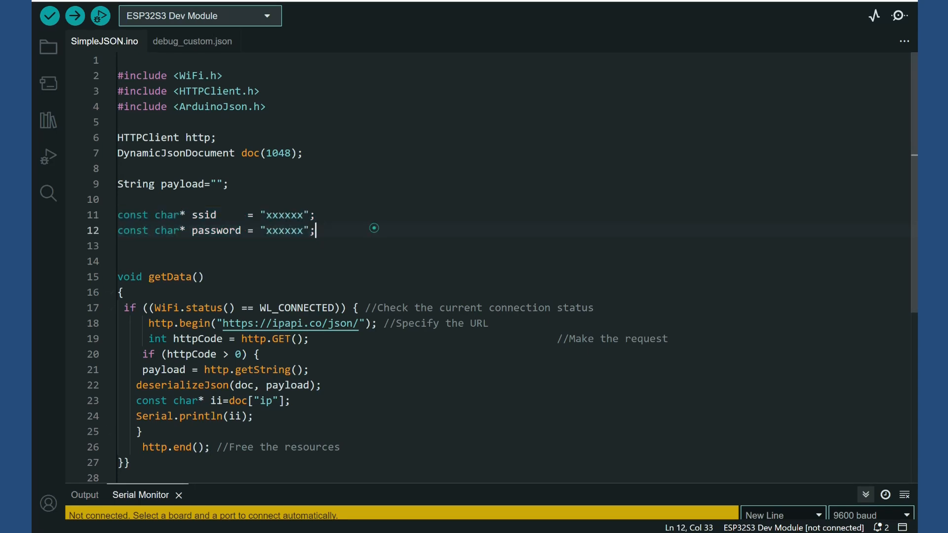
# Change loop's delay between getData calls from 4000 to 40000 ms.
pyautogui.scroll(-3)
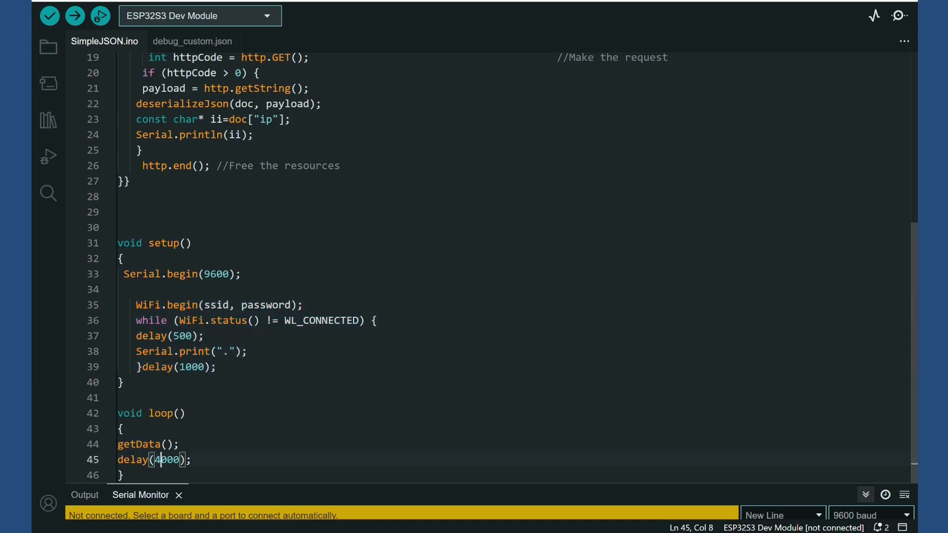
pyautogui.write('0')
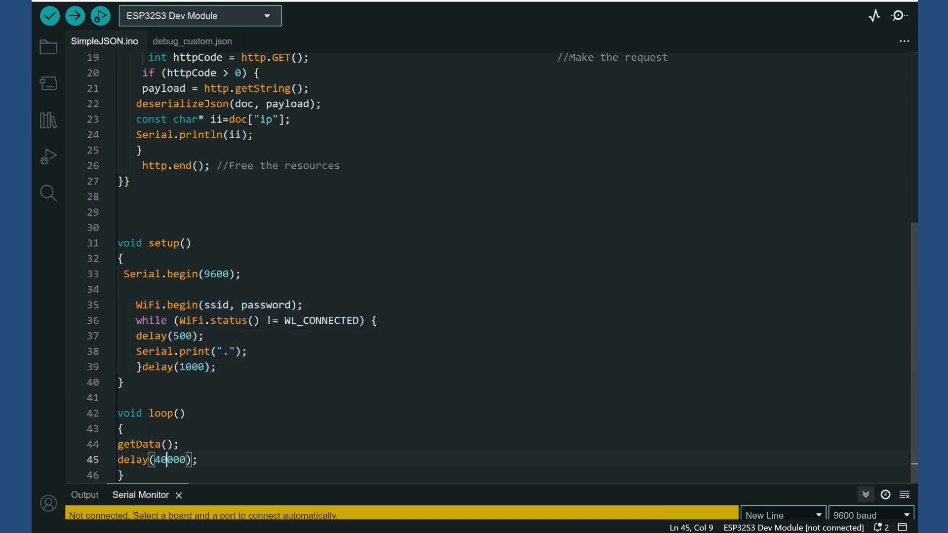
pyautogui.click(50, 16)
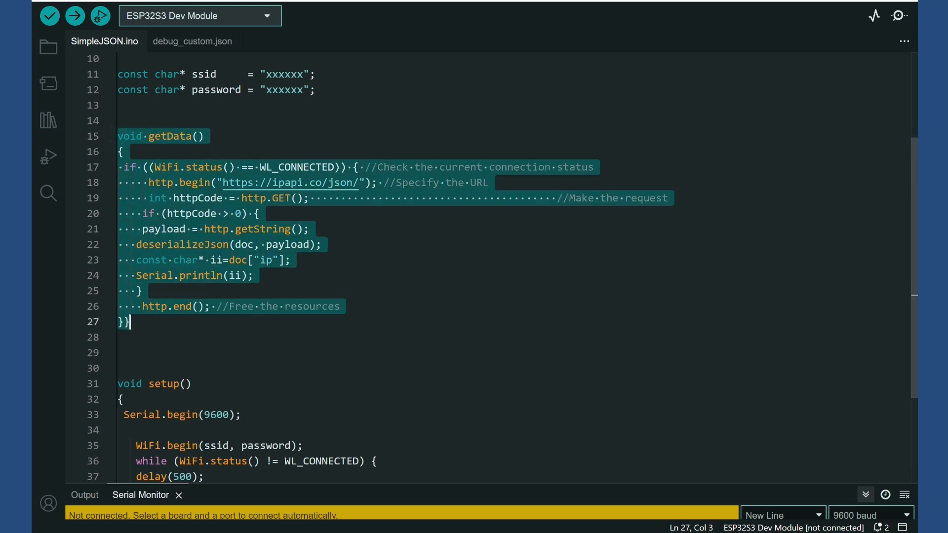
pyautogui.click(119, 121)
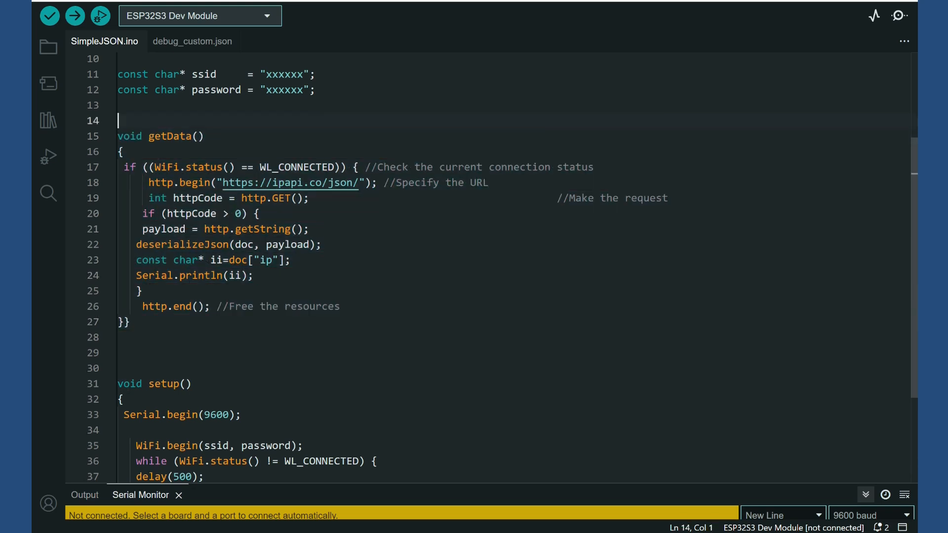
pyautogui.moveTo(154, 168)
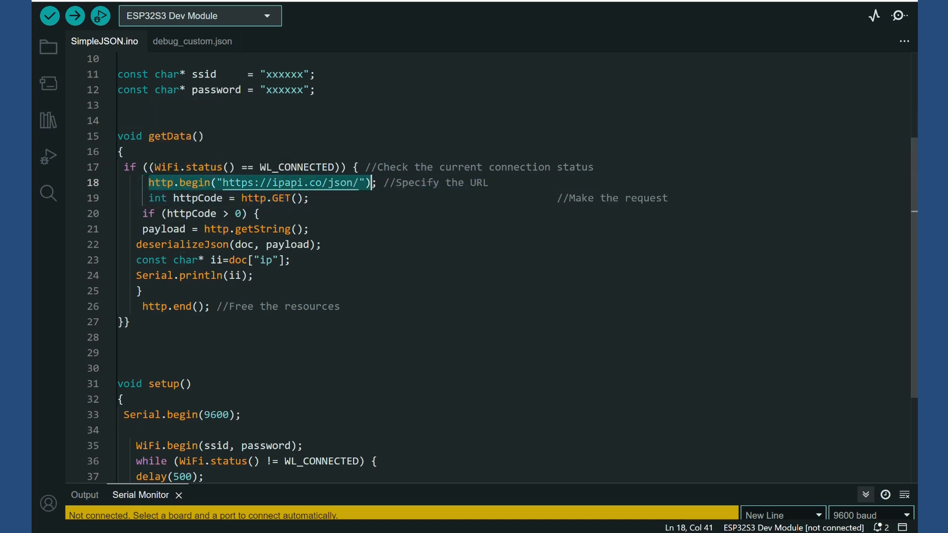
pyautogui.write(';')
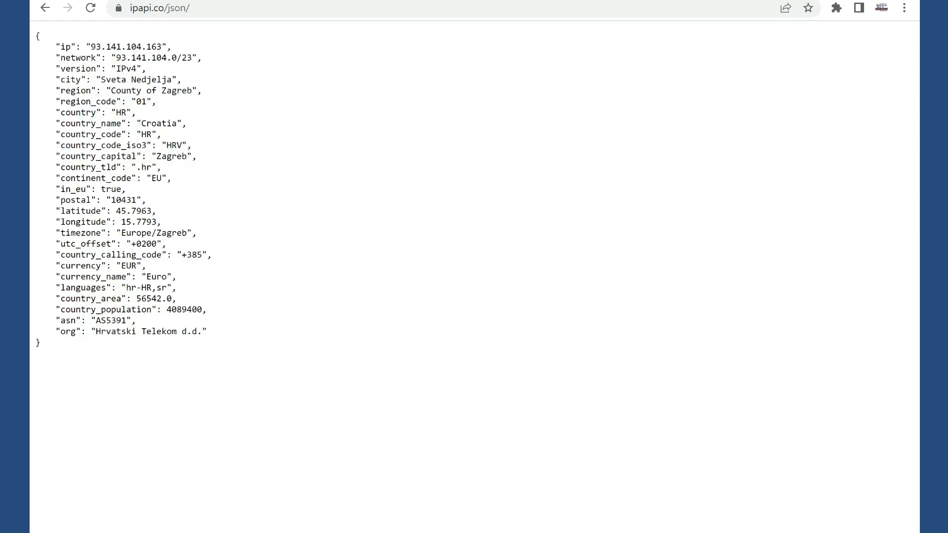
pyautogui.doubleClick(120, 112)
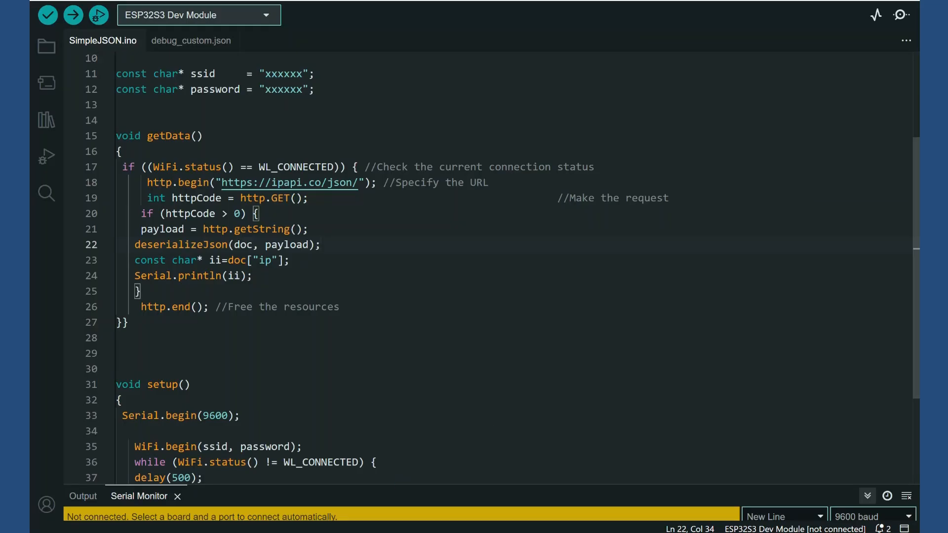
# Make getData read doc["country"] instead of doc["ip"].
pyautogui.doubleClick(263, 259)
pyautogui.write('countr')
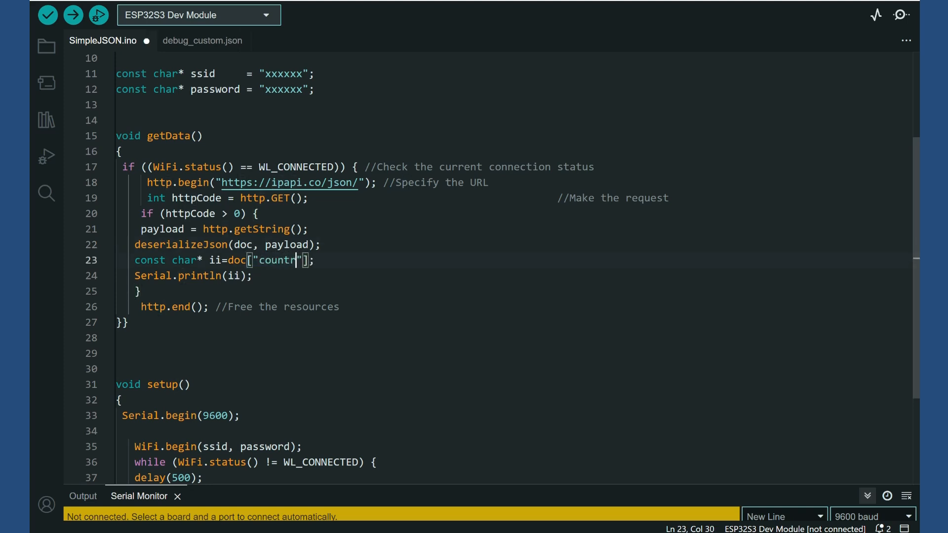
pyautogui.write('y')
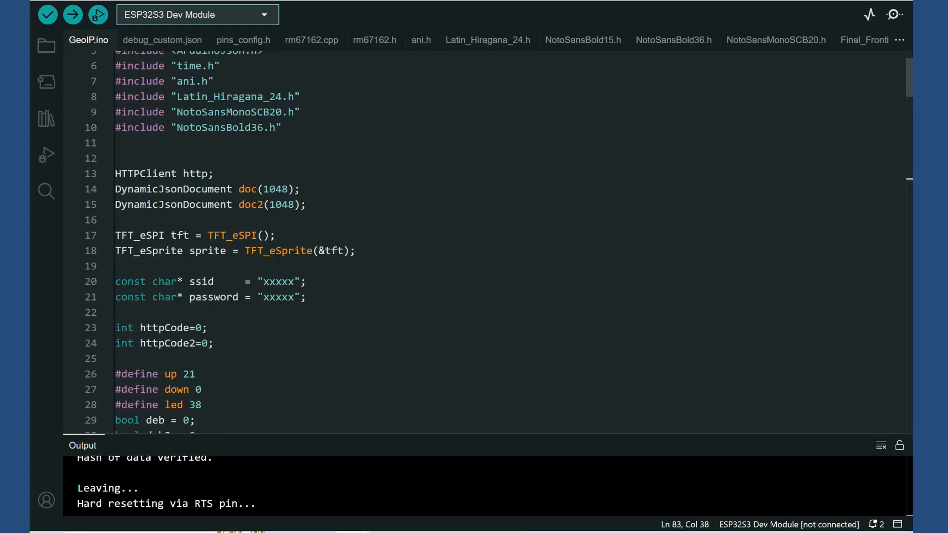
# Scroll through GeoIP.ino's getData, getTime, draw and loop functions to review them.
pyautogui.scroll(-3)
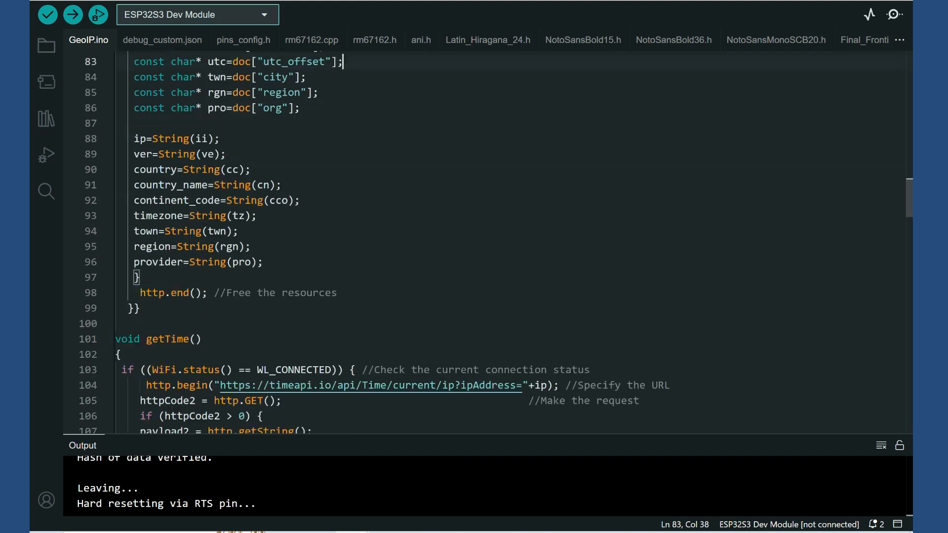
pyautogui.scroll(-3)
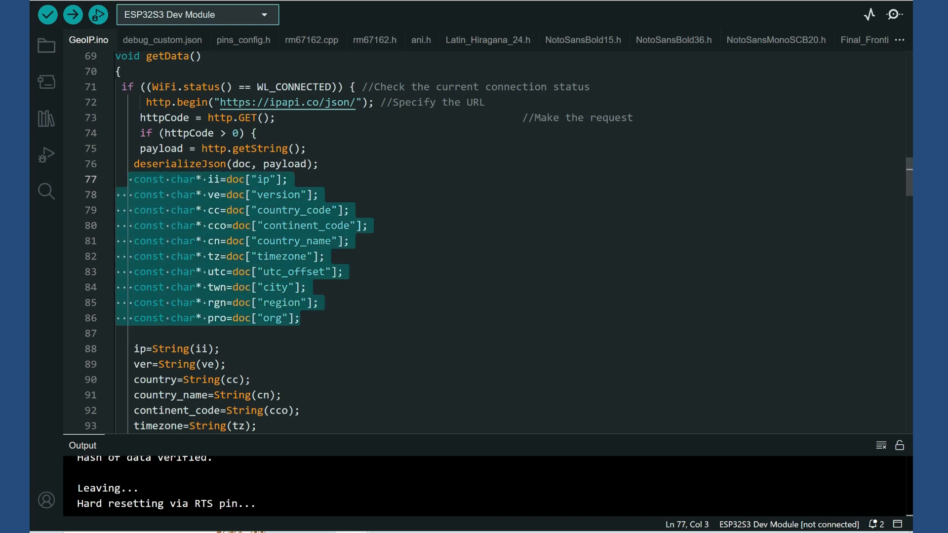
pyautogui.scroll(-3)
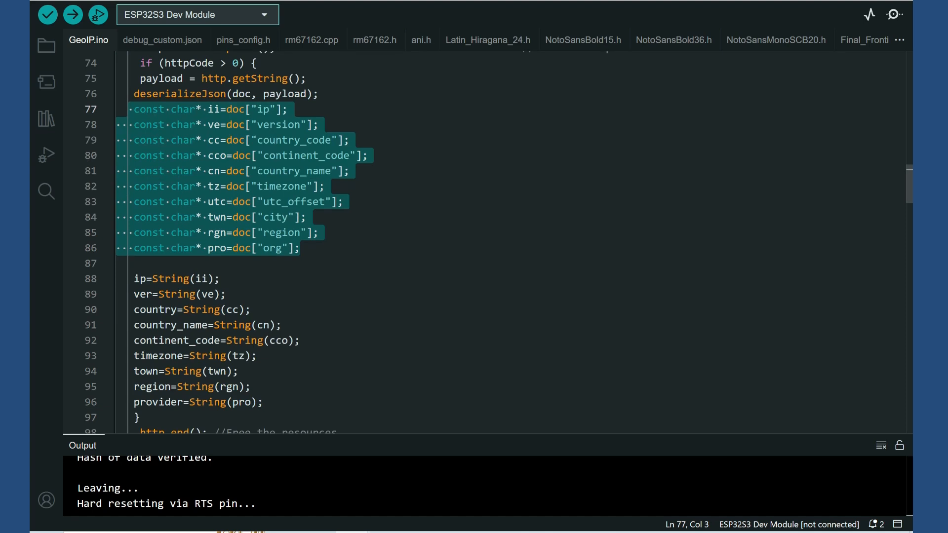
pyautogui.scroll(-3)
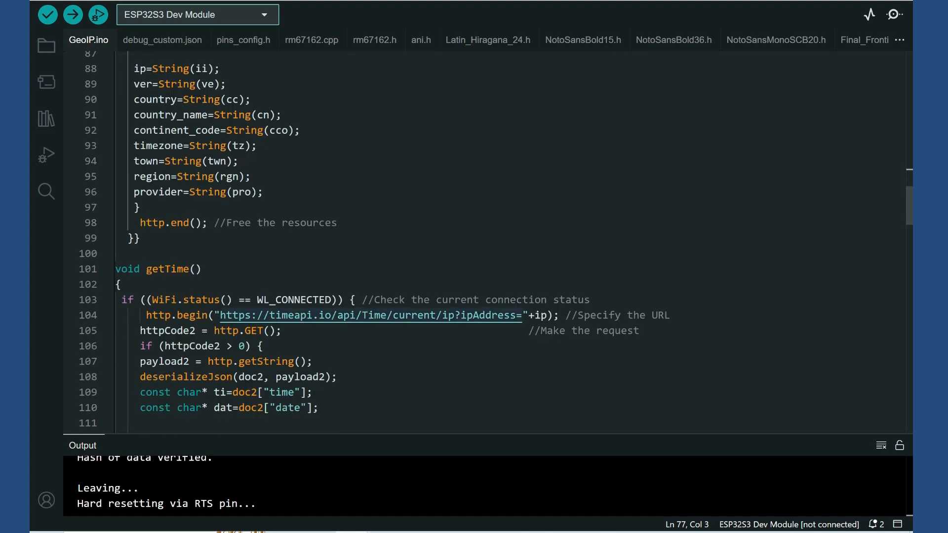
pyautogui.scroll(-3)
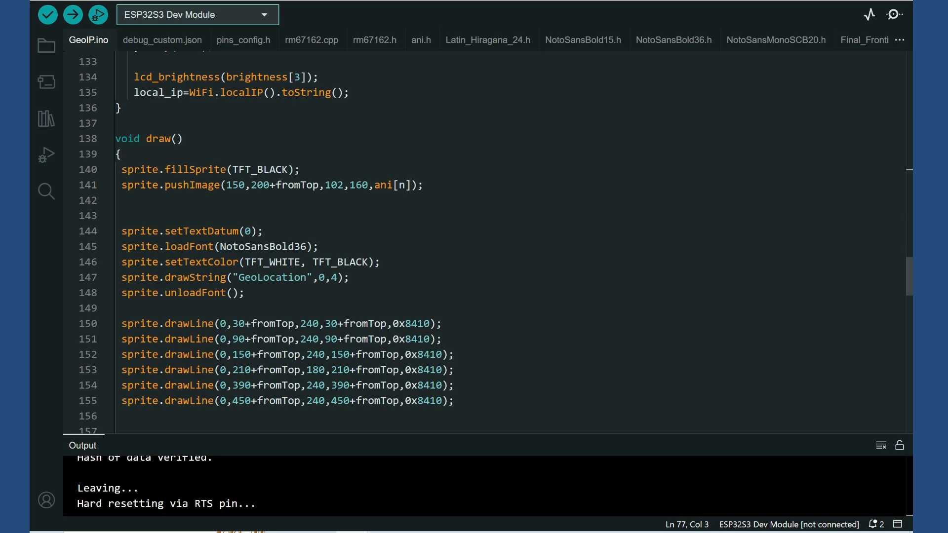
pyautogui.scroll(-3)
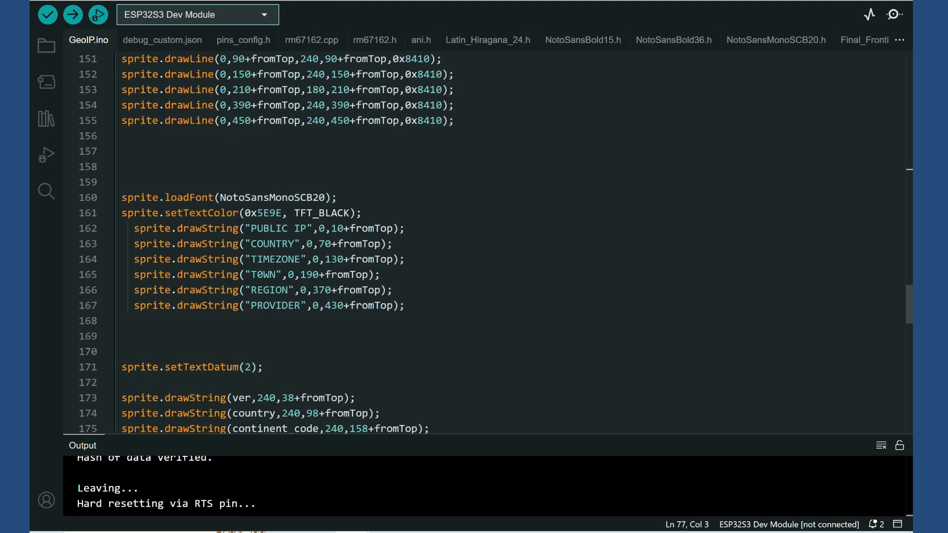
pyautogui.scroll(-3)
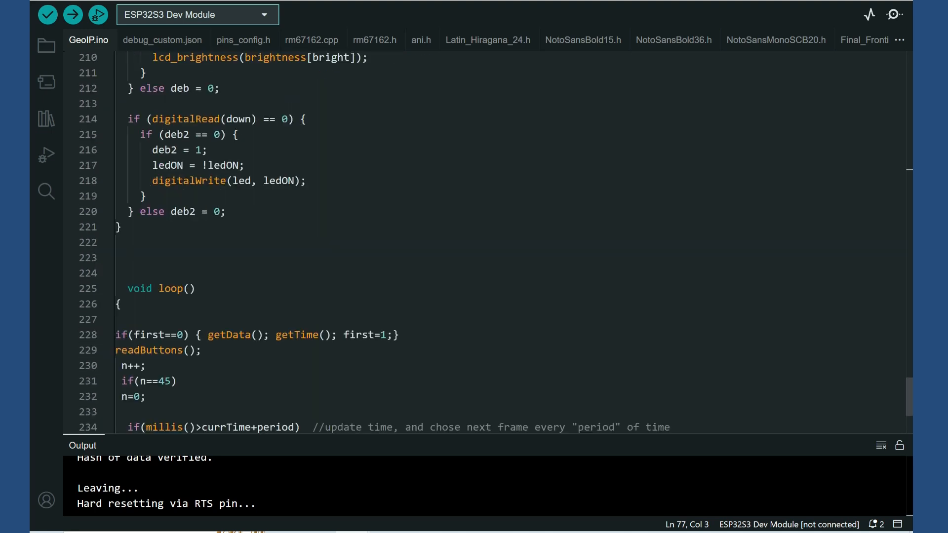
pyautogui.scroll(-3)
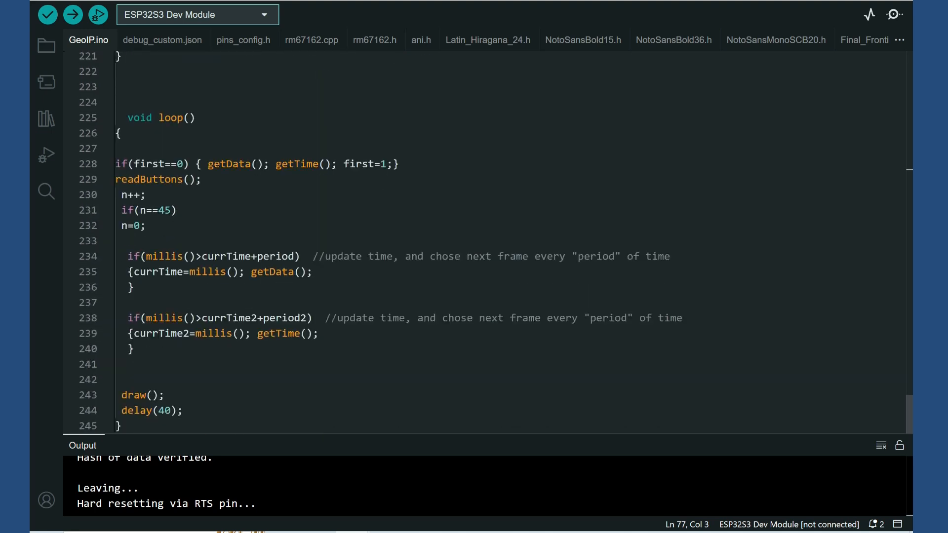